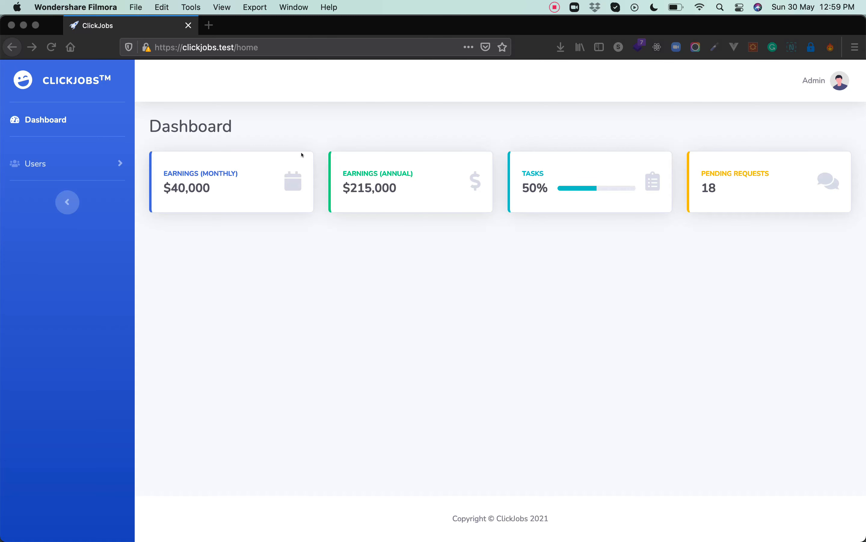
mouse_move(268, 149)
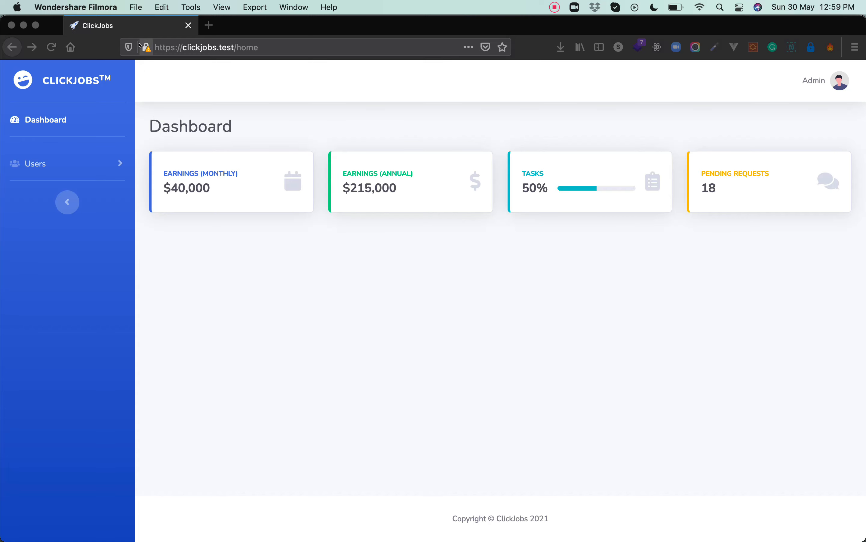
mouse_move(105, 25)
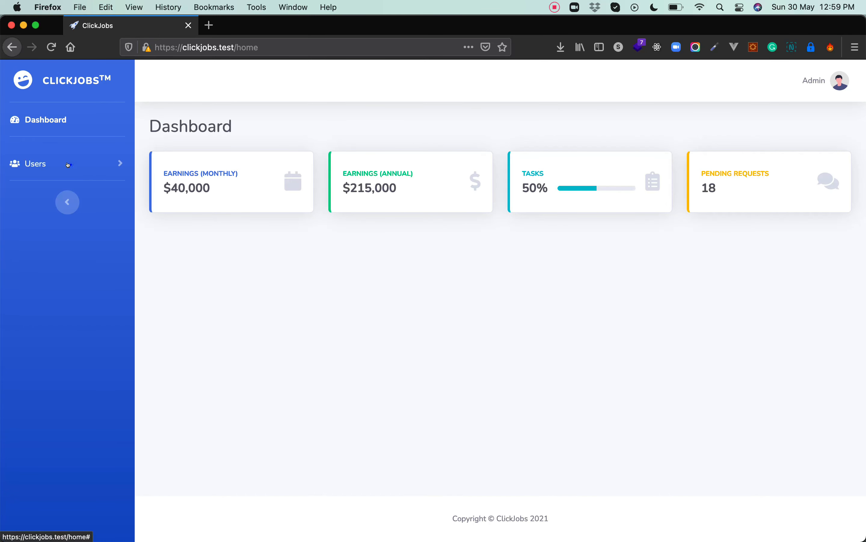
Browse the ClickJobs Users list and Employee Salaries pages, noting every tab is titled just ClickJobs.
left_click(35, 163)
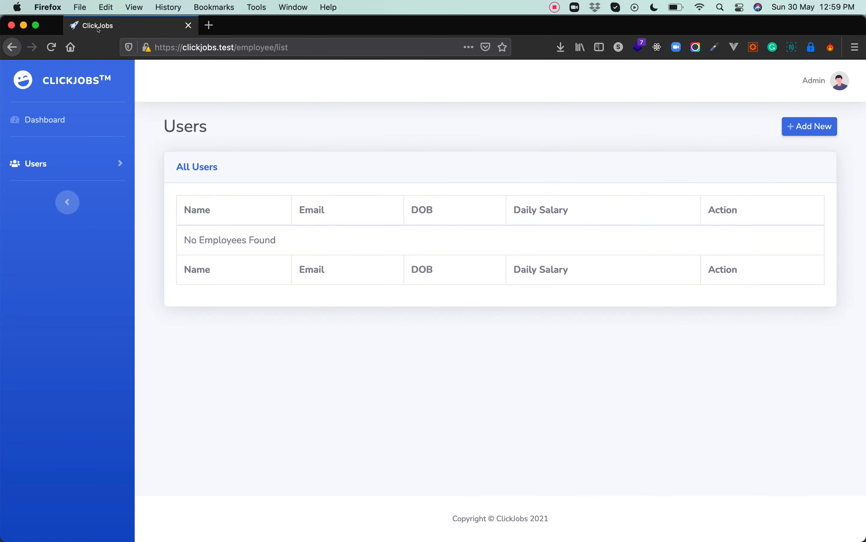
left_click(34, 163)
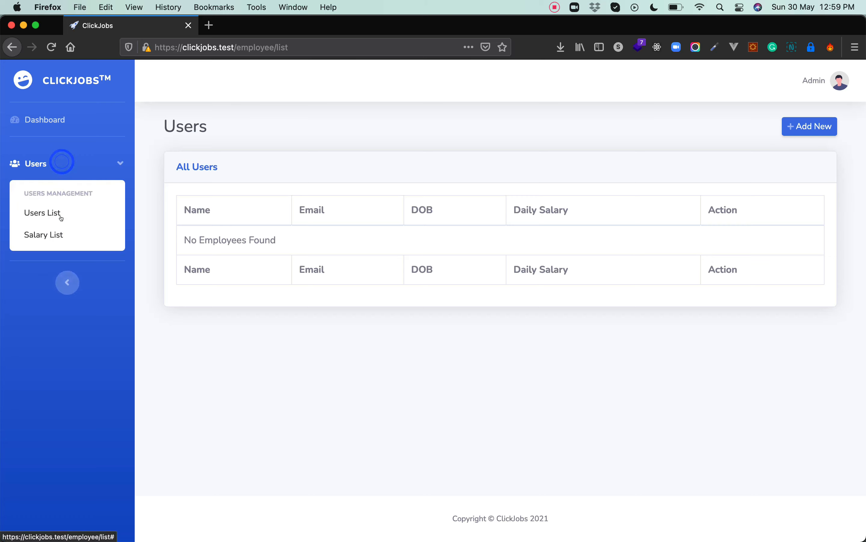
left_click(43, 234)
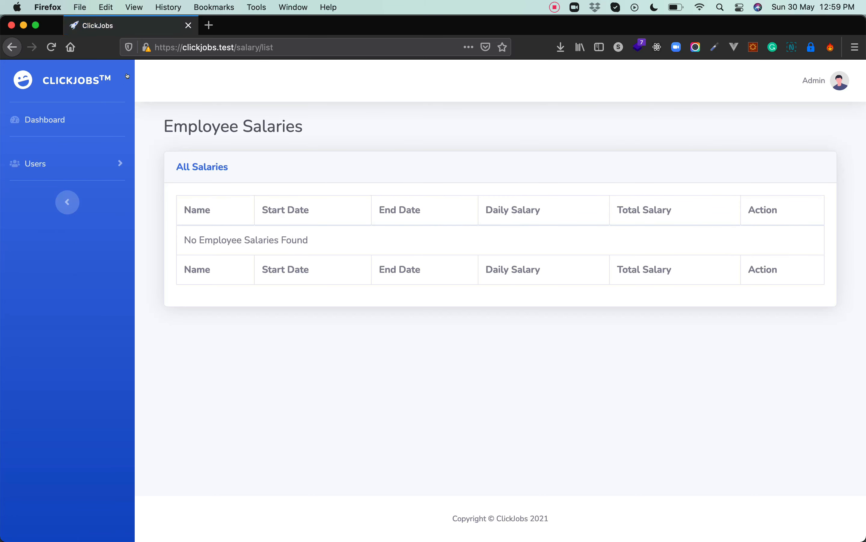
mouse_move(58, 164)
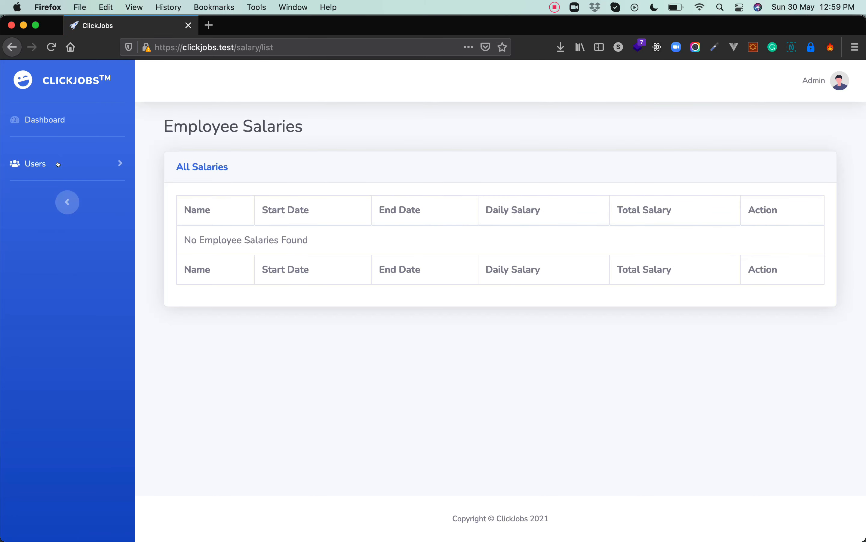
left_click(45, 119)
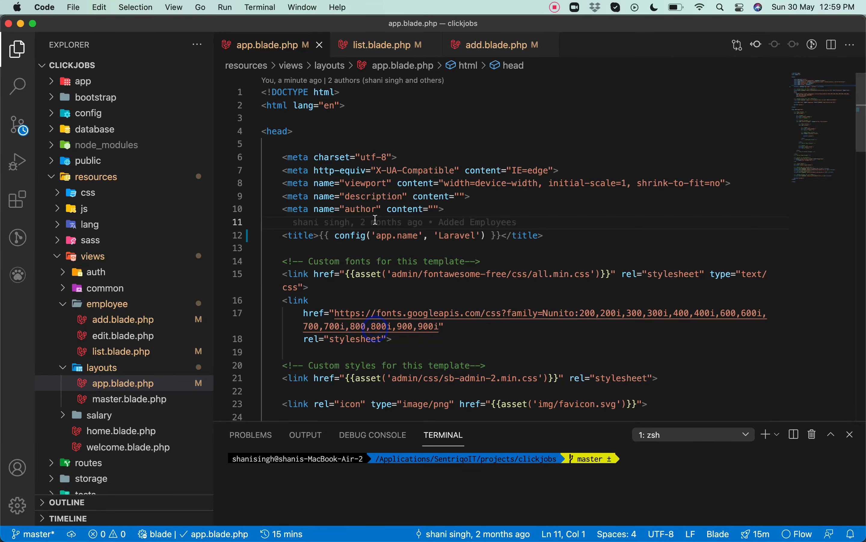
mouse_move(376, 221)
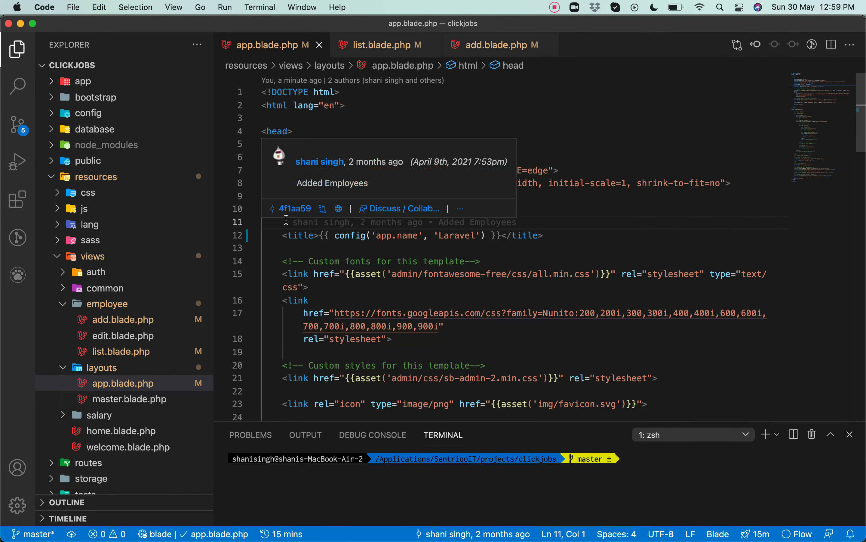
left_click(17, 49)
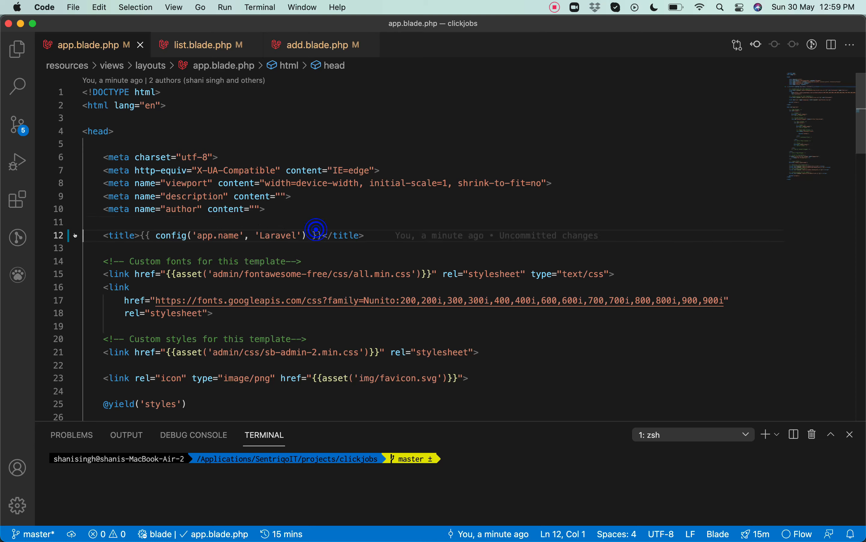
left_click_drag(140, 235, 245, 235)
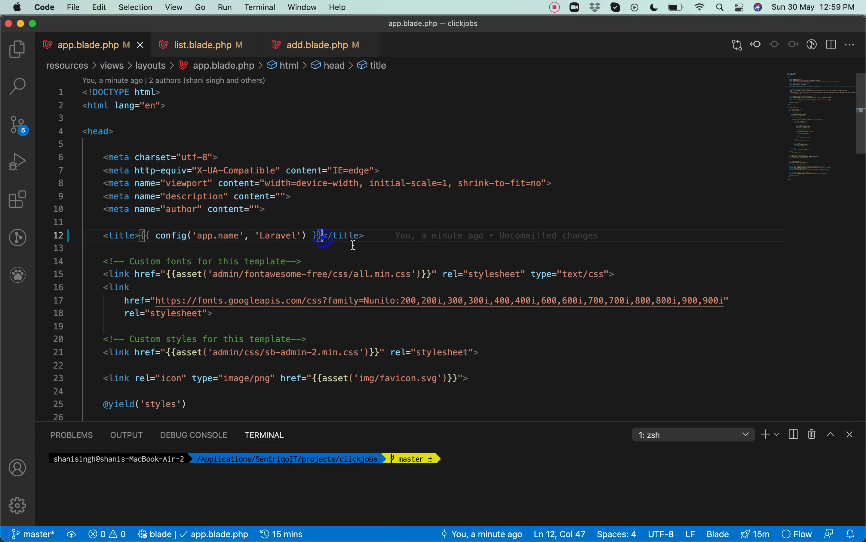
type("<")
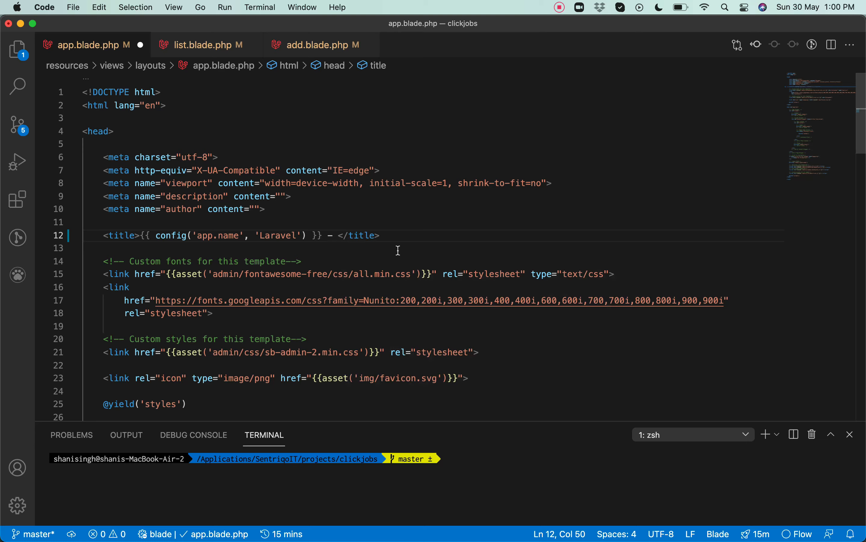
type("@yield()")
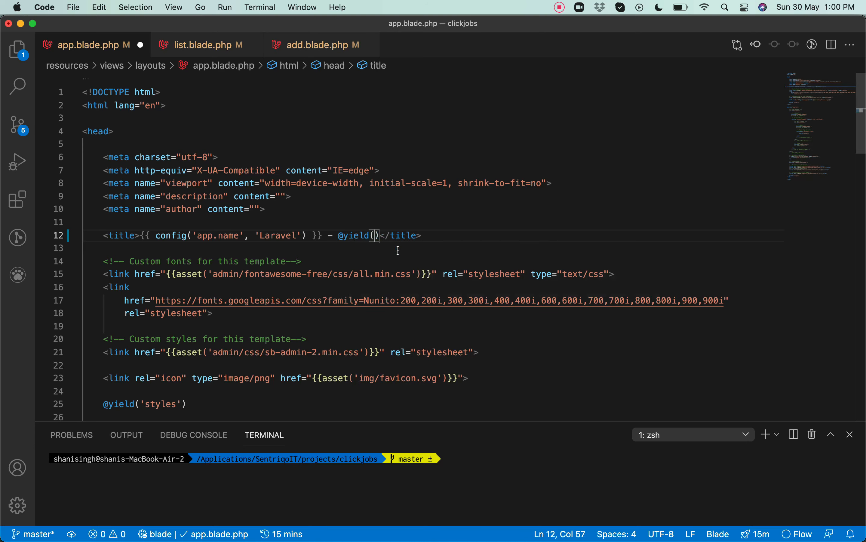
type("'tit'")
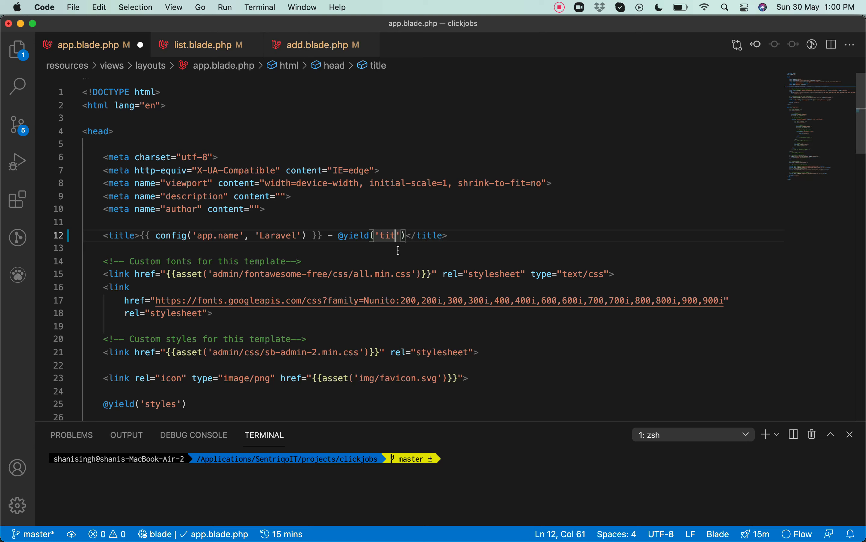
type("le")
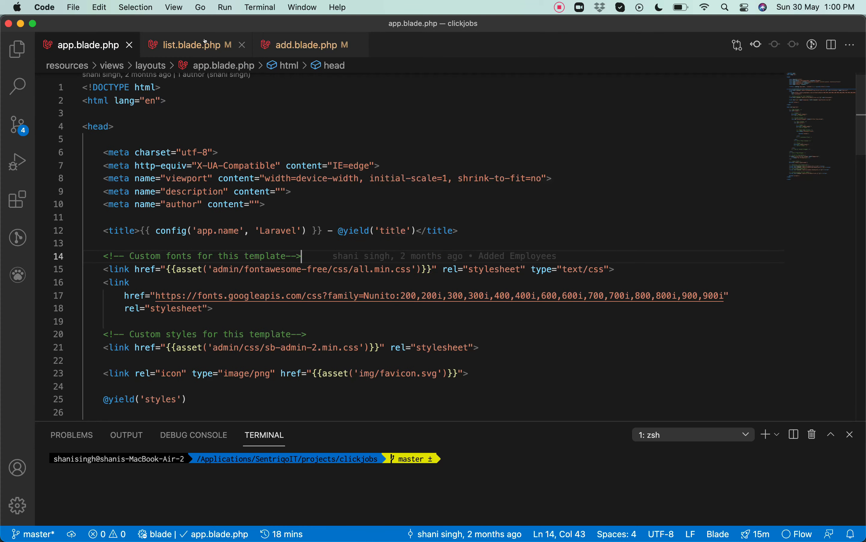
left_click(191, 45)
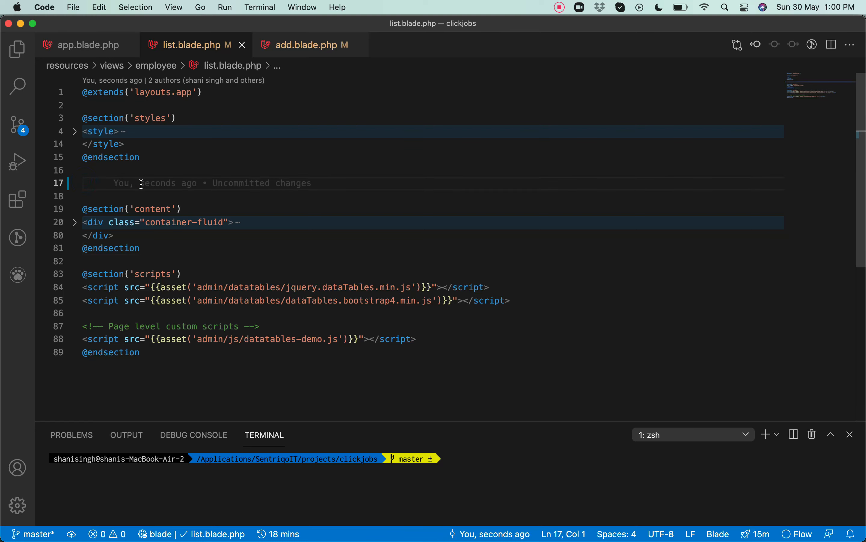
type("@section('title")
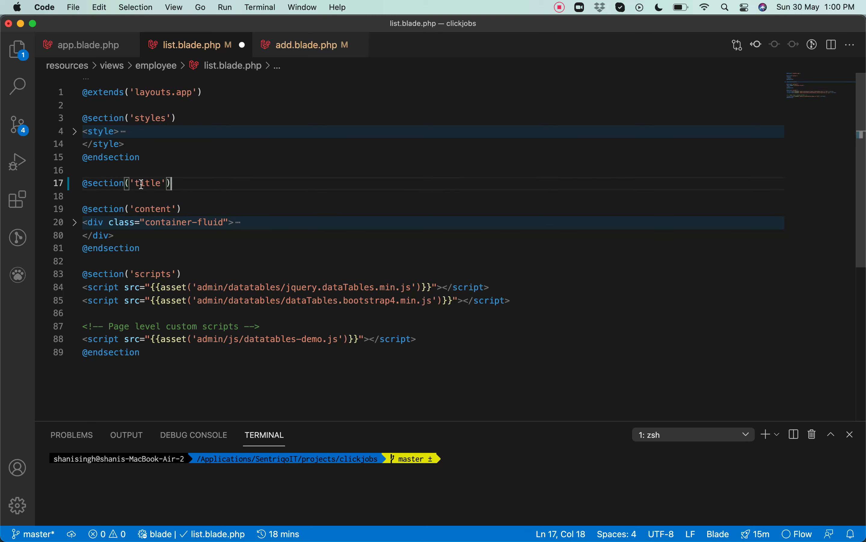
type("{}")
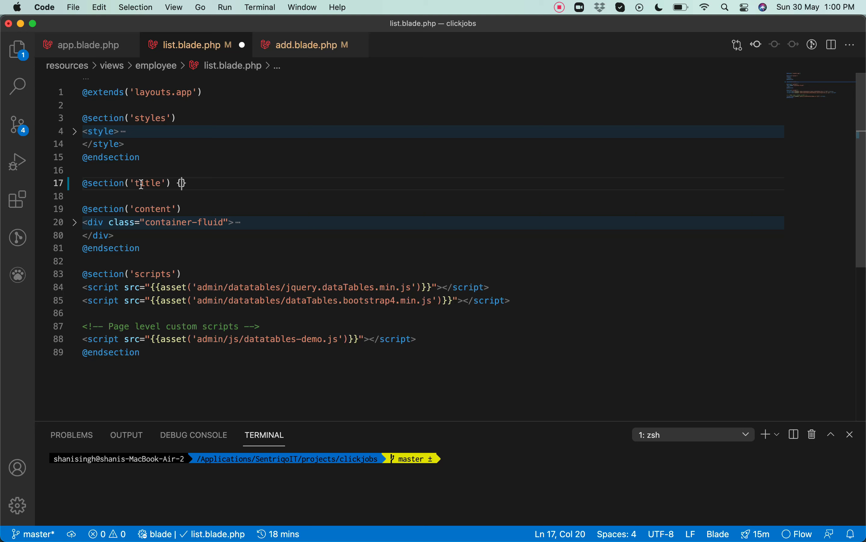
type("''")
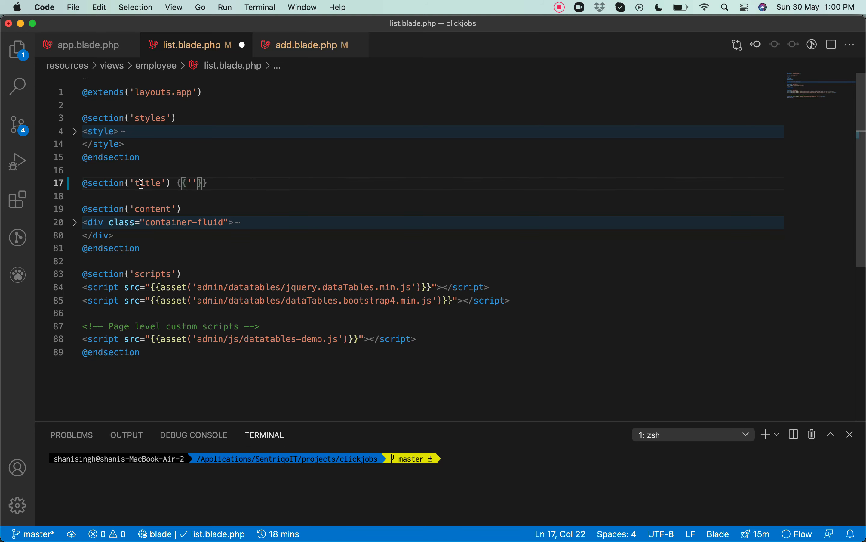
type("U")
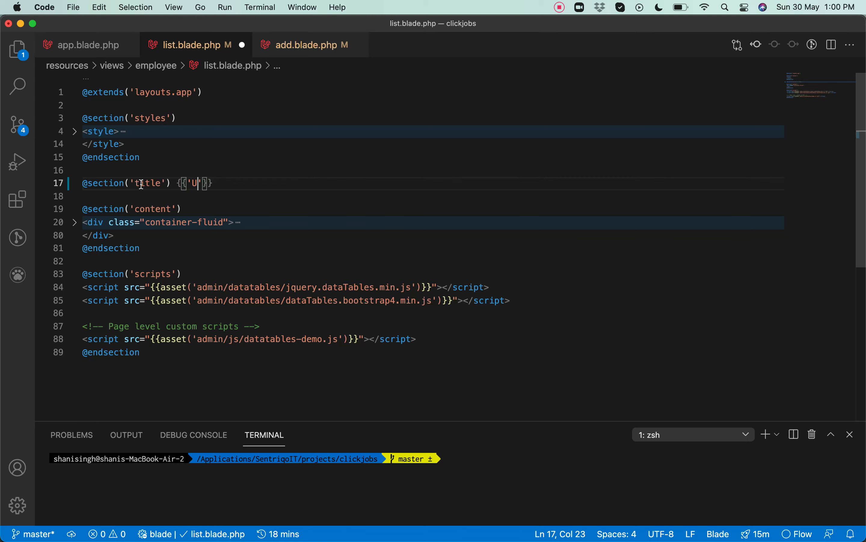
type("Employee List")
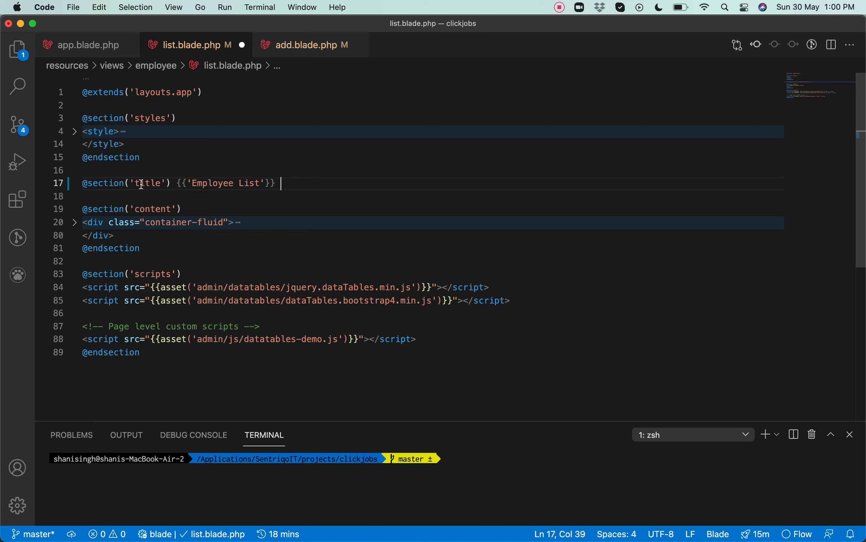
type("@end")
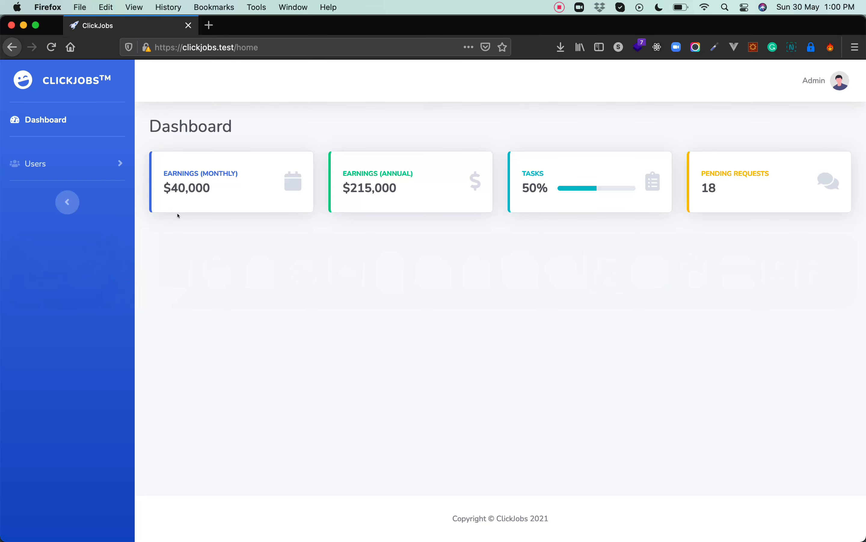
Load the Users List page and confirm its tab reads 'ClickJobs - Employee List'.
left_click(35, 164)
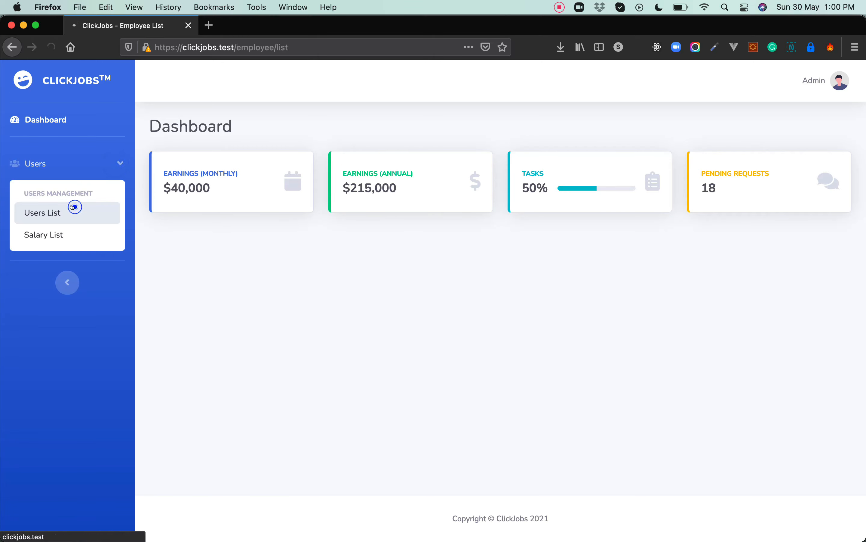
left_click(41, 213)
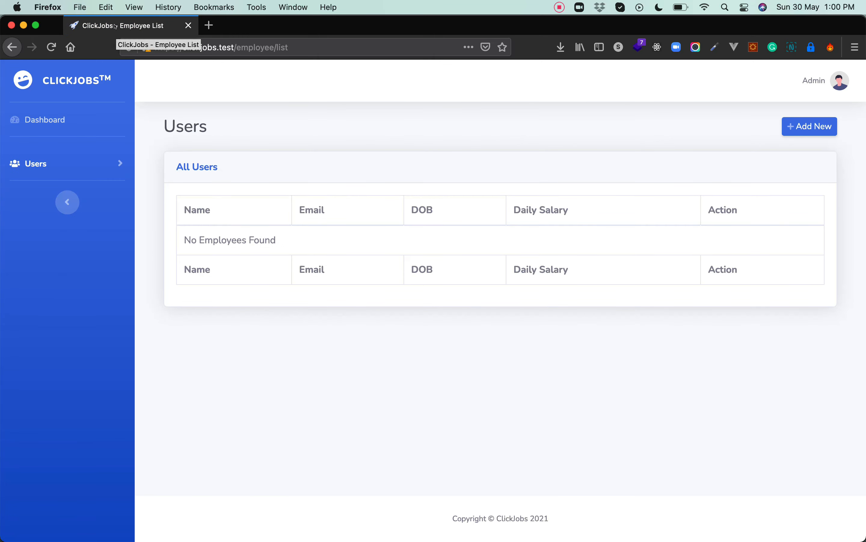
mouse_move(244, 216)
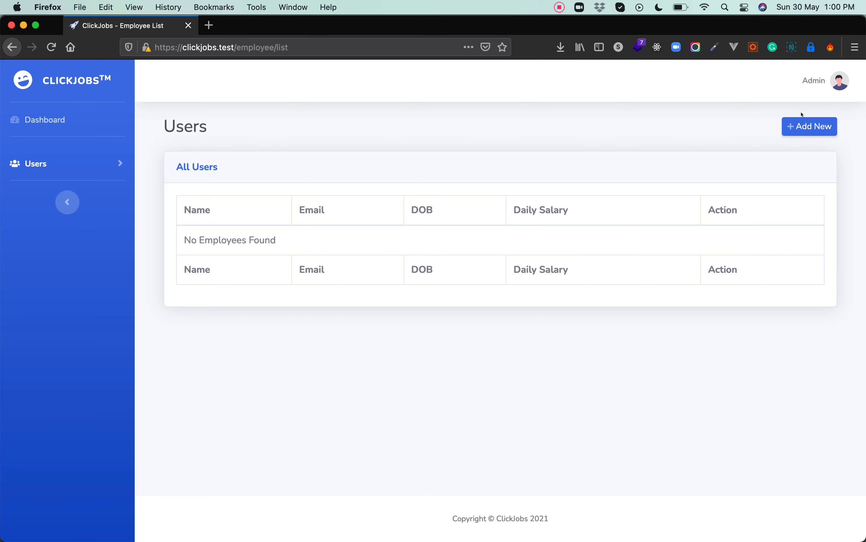
left_click(809, 125)
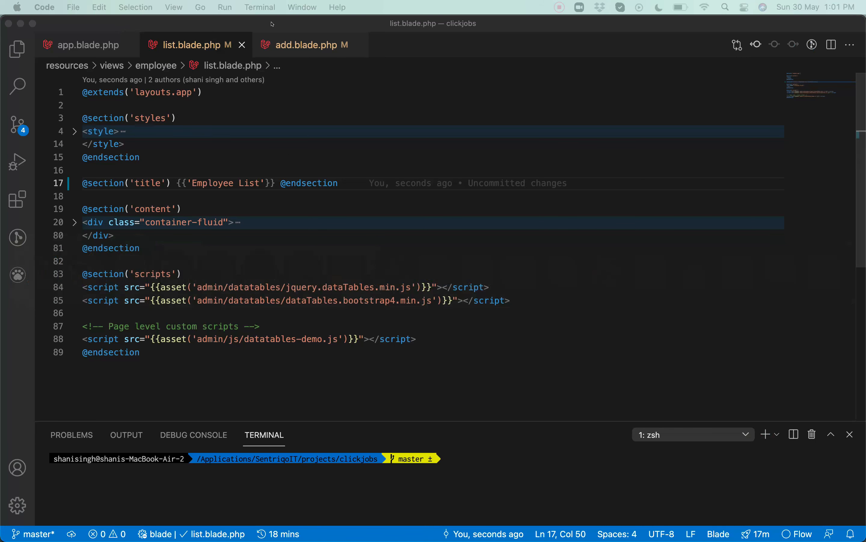
left_click(308, 44)
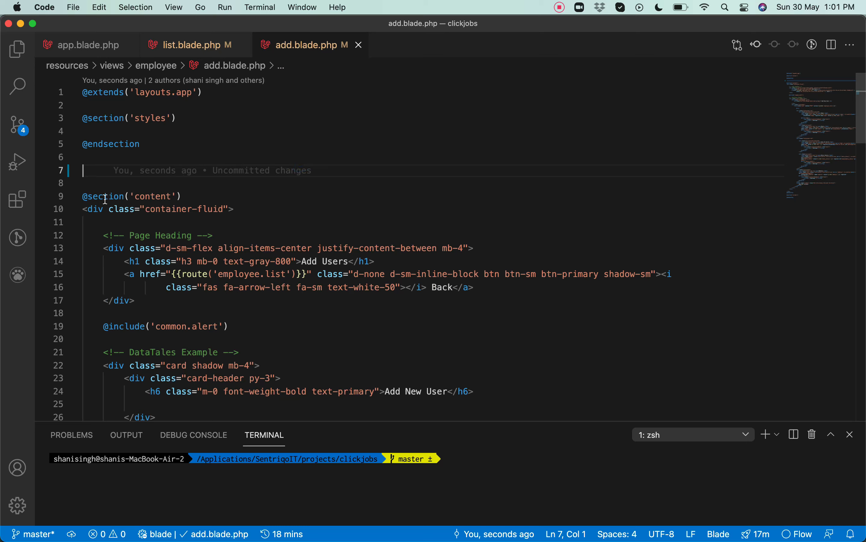
type("@section()")
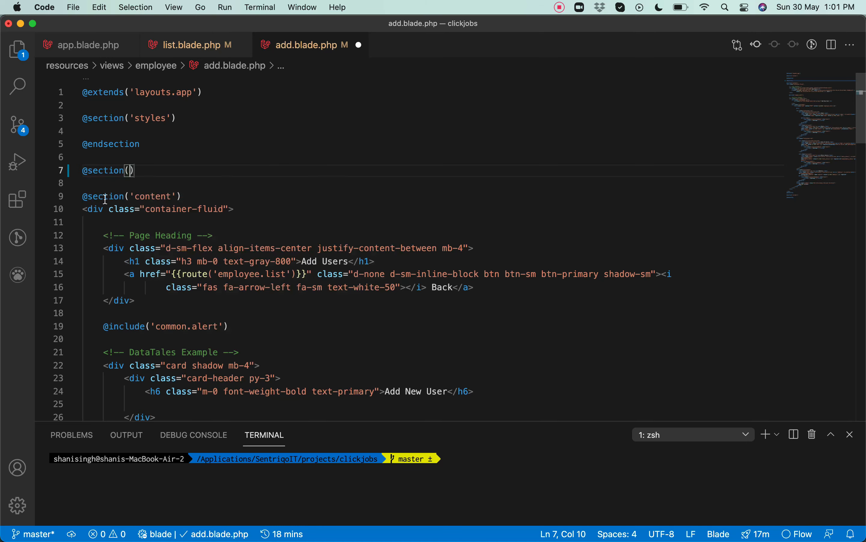
type("'tit'")
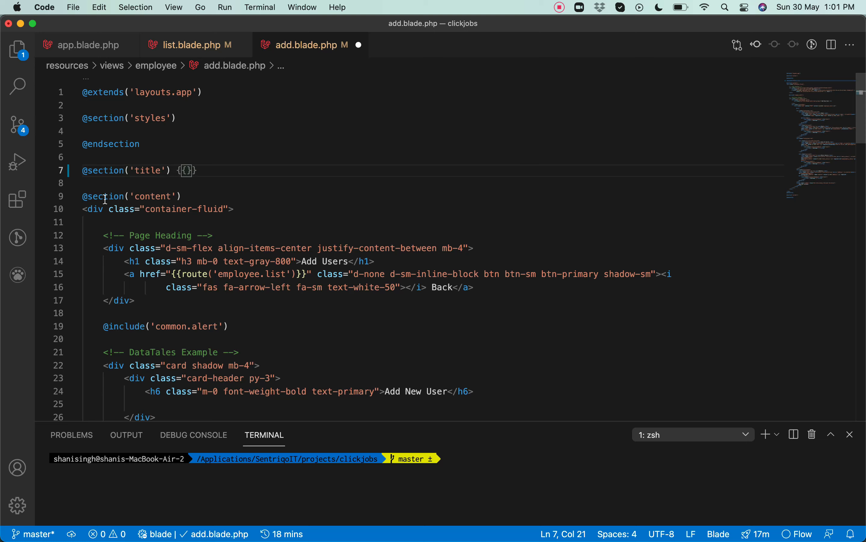
type("Add")
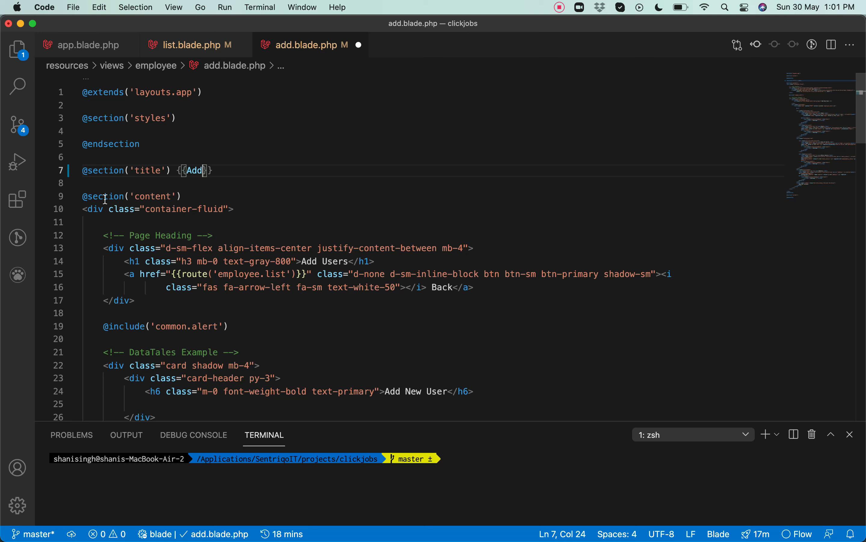
type("'")
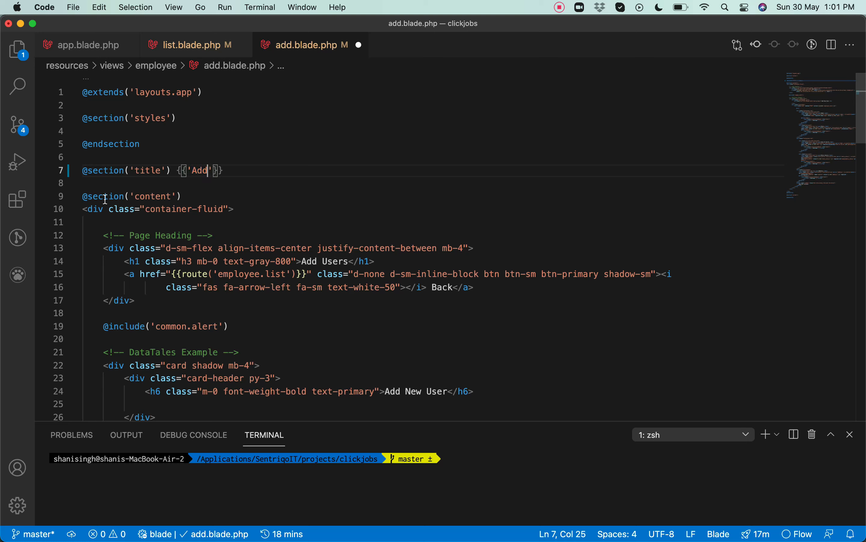
type("Employee")
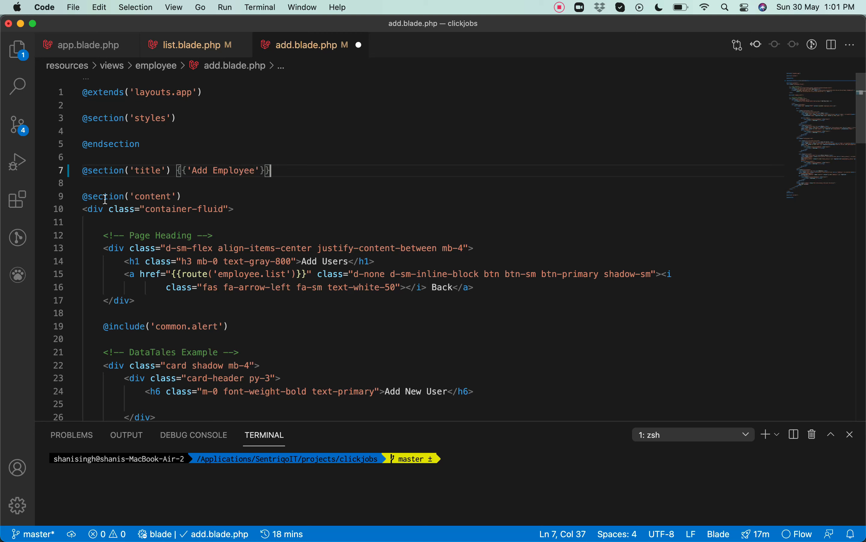
type("@en")
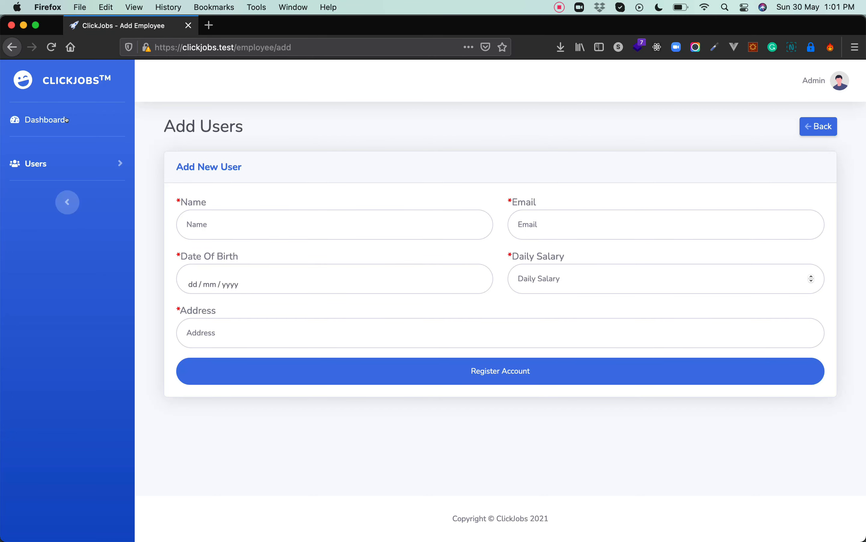
Visit Dashboard, Users List and Salary List to verify each tab title, then return to the editor.
left_click(45, 119)
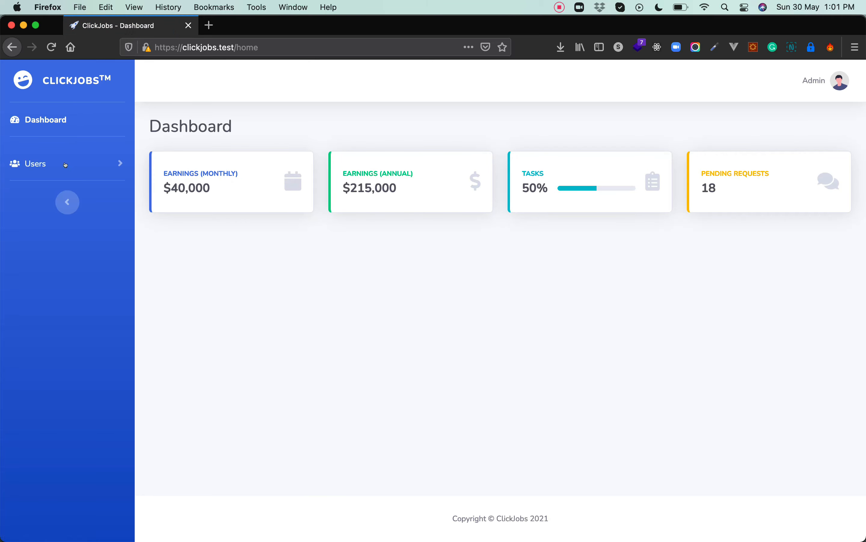
left_click(36, 164)
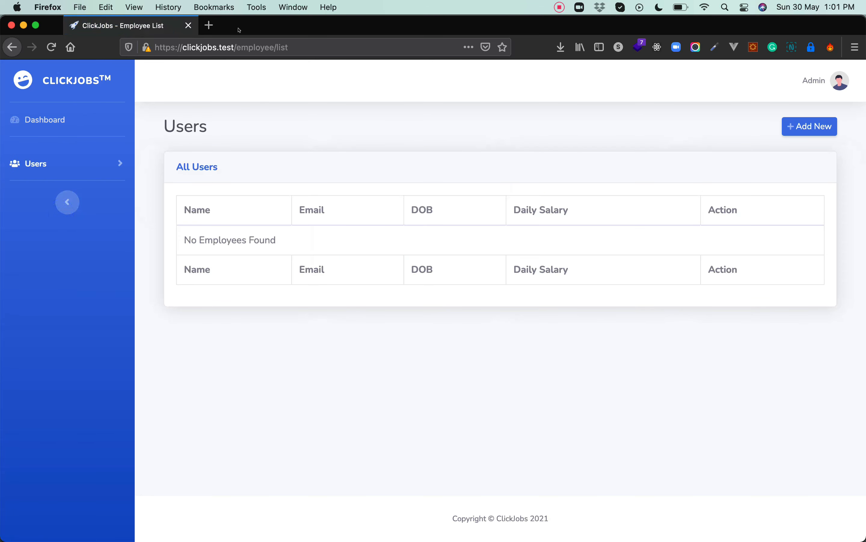
left_click(35, 163)
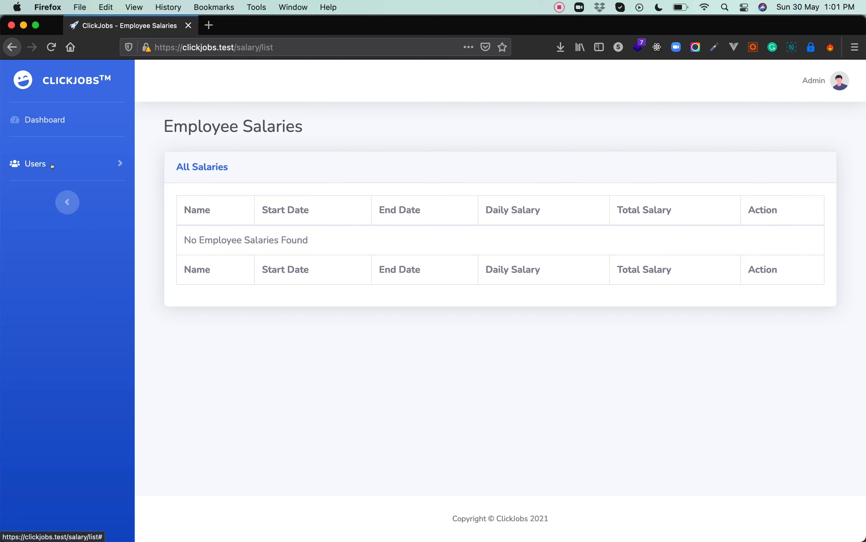
left_click(35, 163)
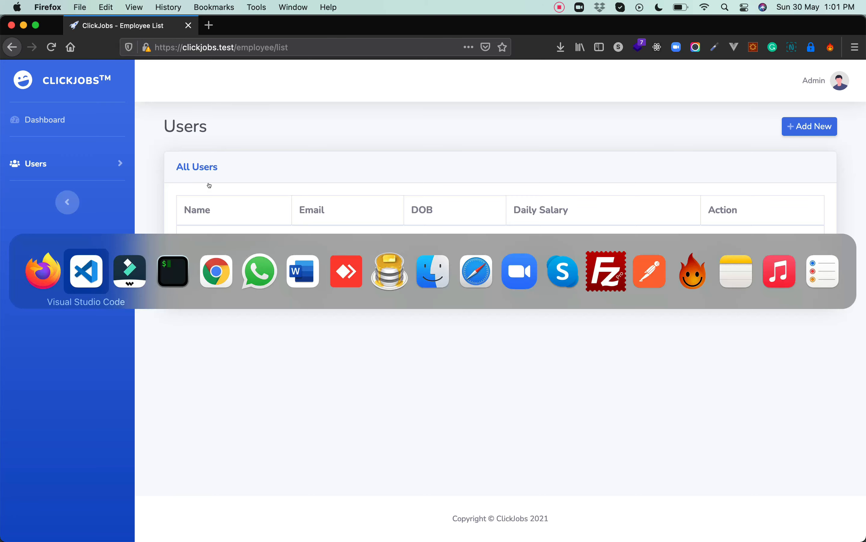
left_click(85, 270)
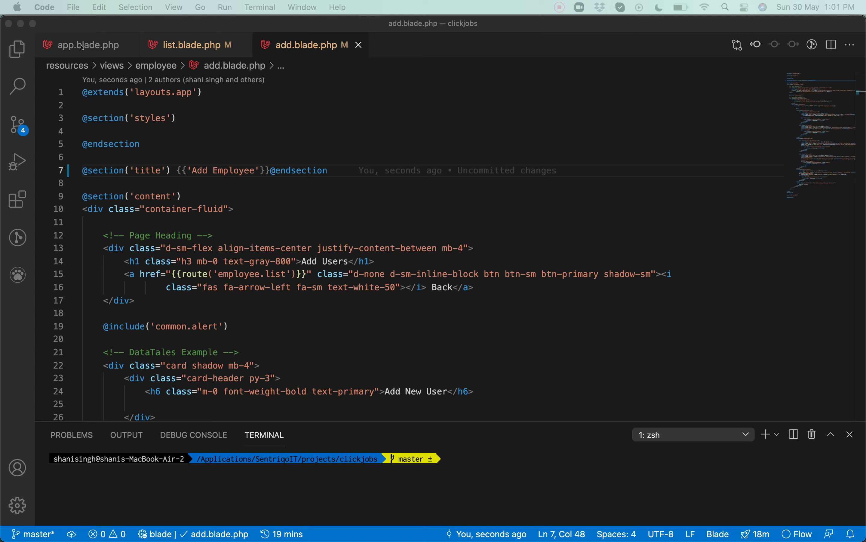
Review app.blade.php's <title> line combining the app name with the yielded title section.
left_click(85, 45)
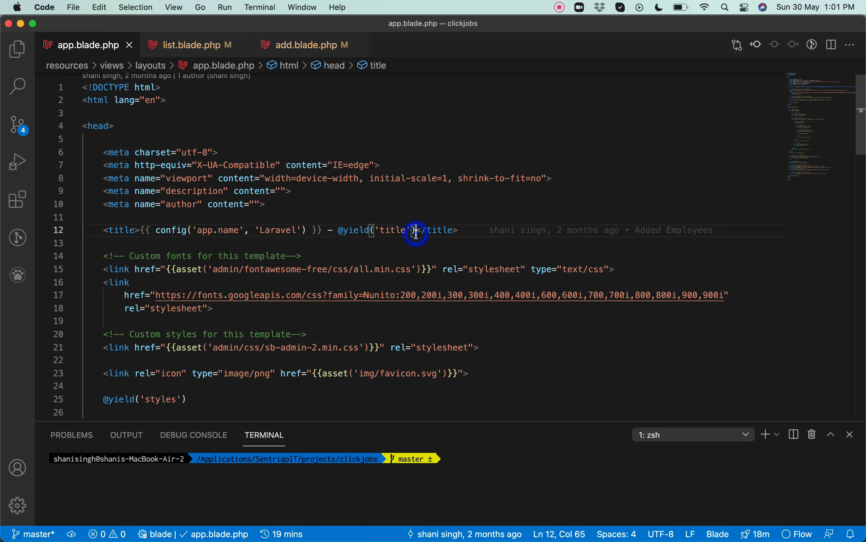
left_click(308, 45)
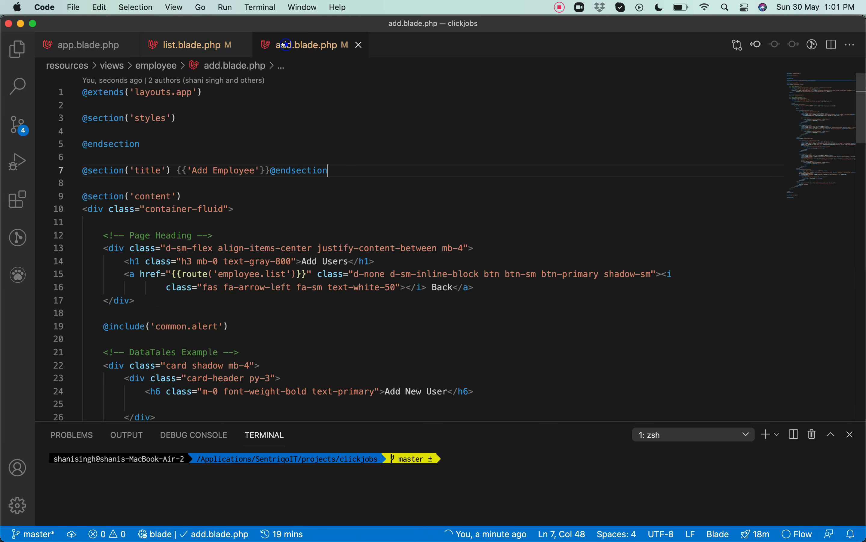
left_click(87, 45)
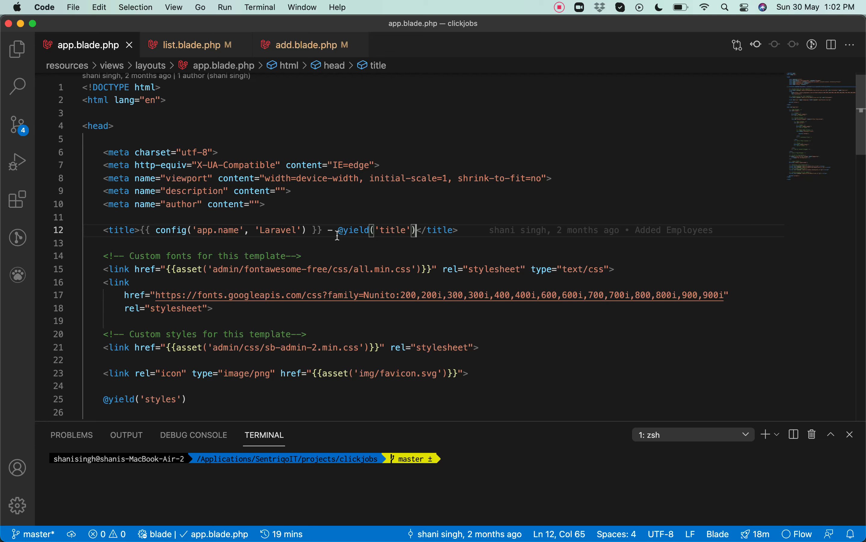
mouse_move(332, 249)
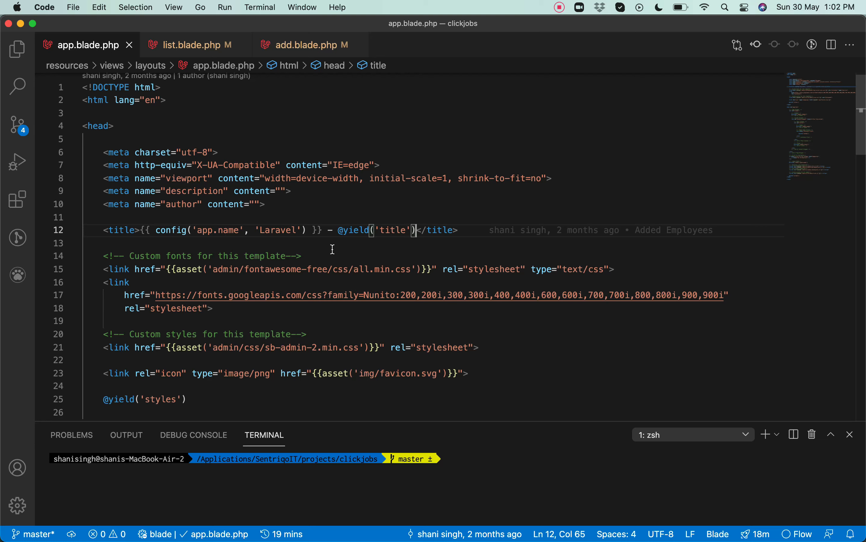
mouse_move(334, 230)
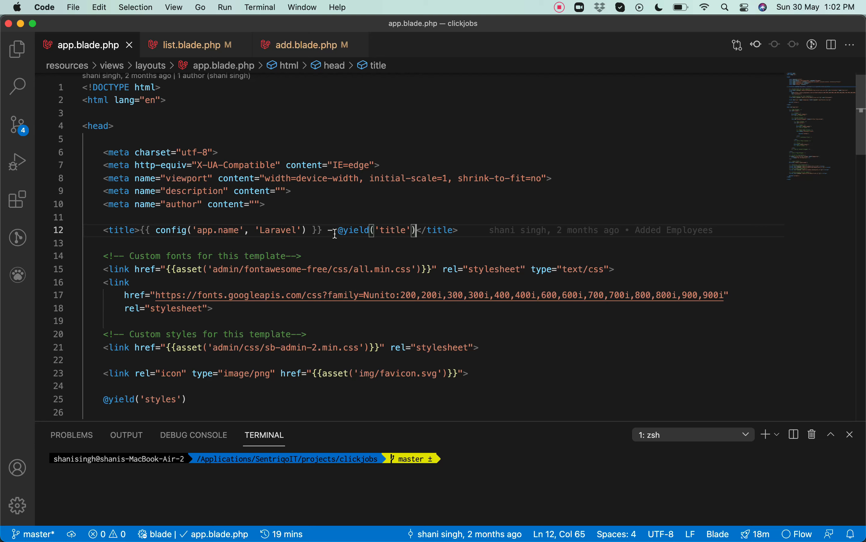